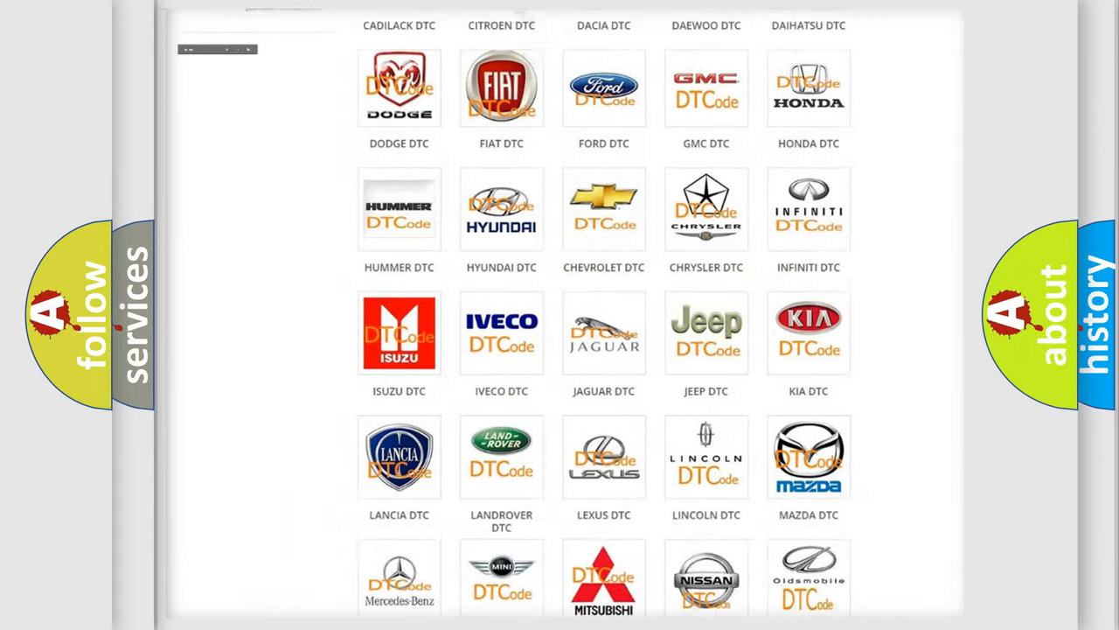
Scroll the DTC brand grid and open the Chevrolet trouble code list.
scroll(up, 3)
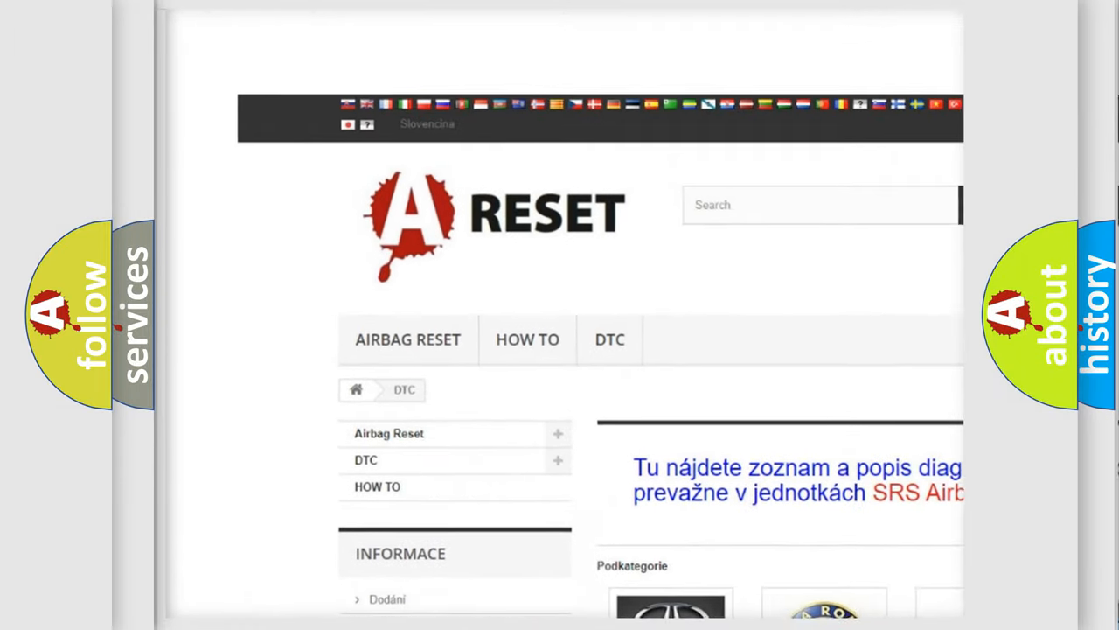
scroll(up, 3)
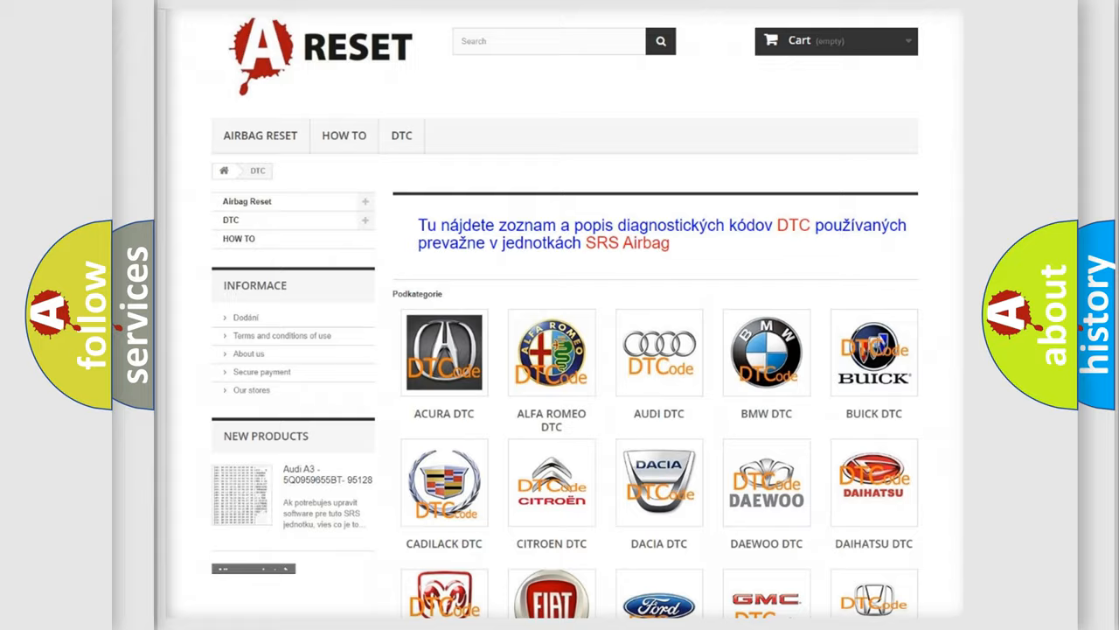
scroll(down, 3)
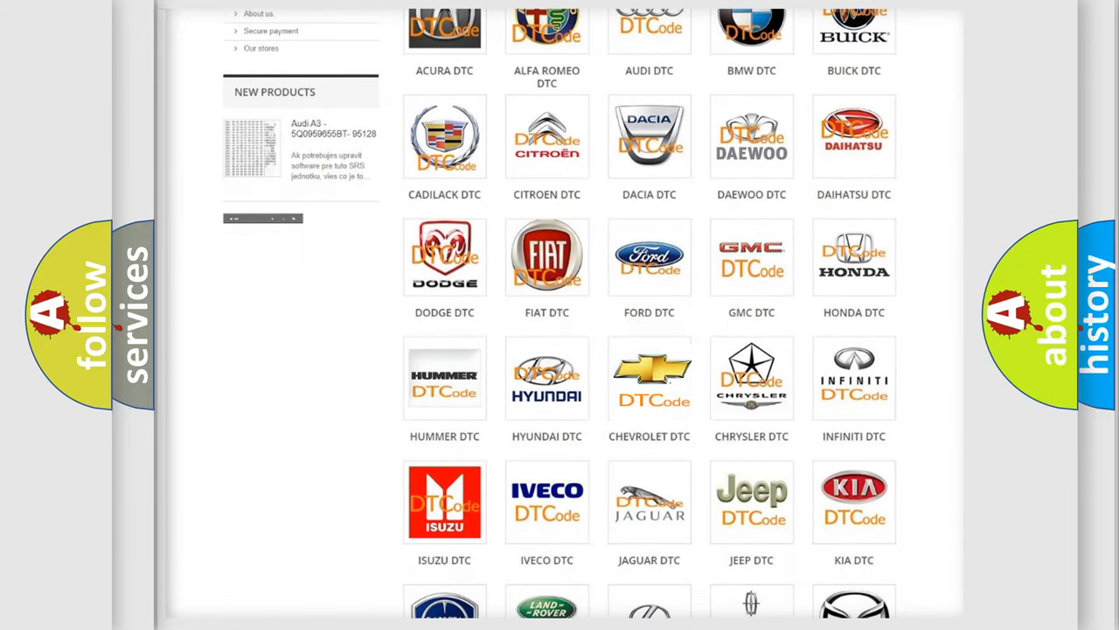
click(649, 378)
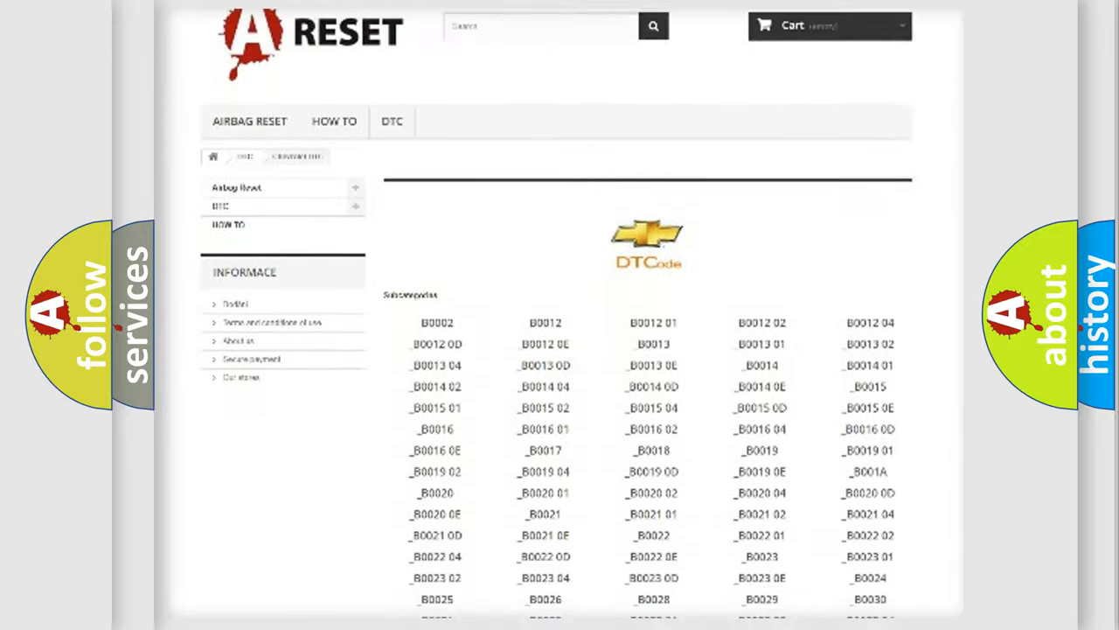
scroll(down, 3)
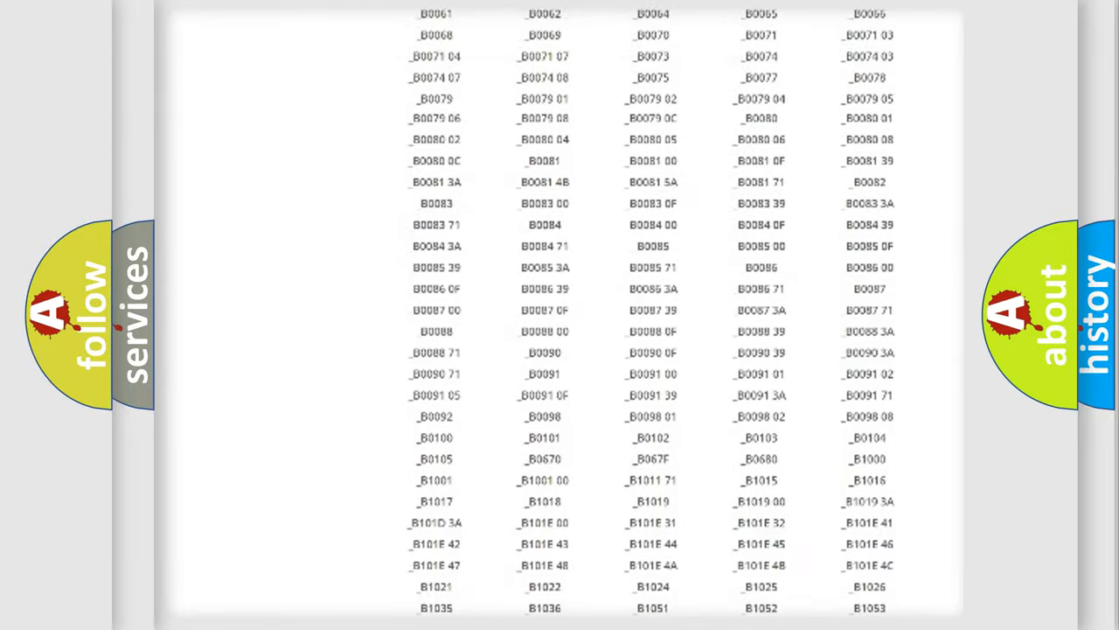
scroll(up, 3)
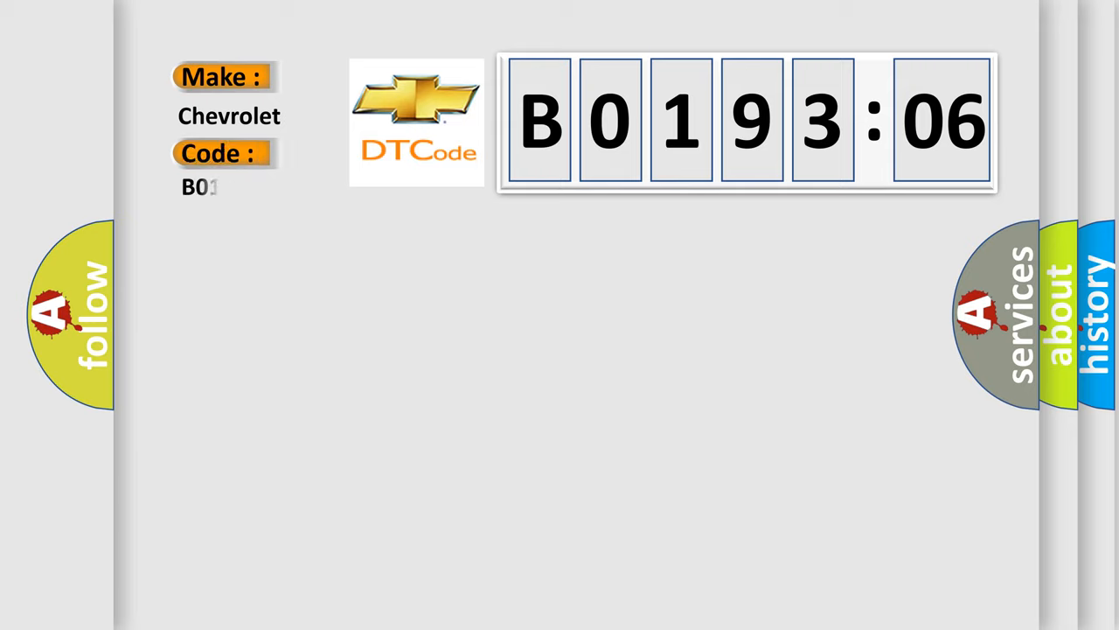
Type 19306 after B0 so the Chevrolet code reads B019306.
text(19306)
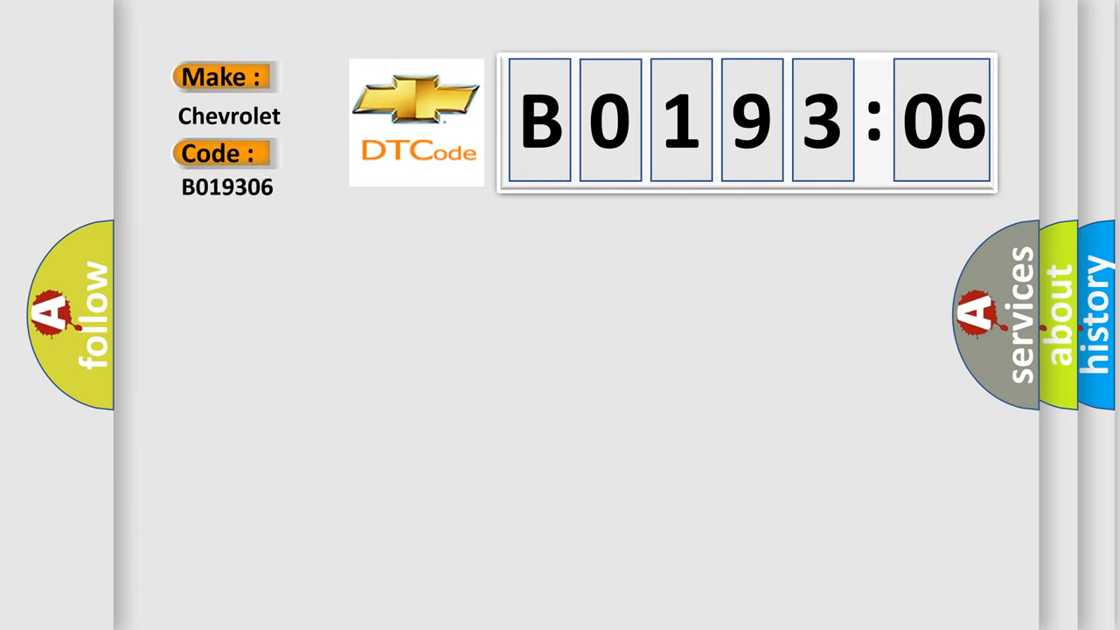